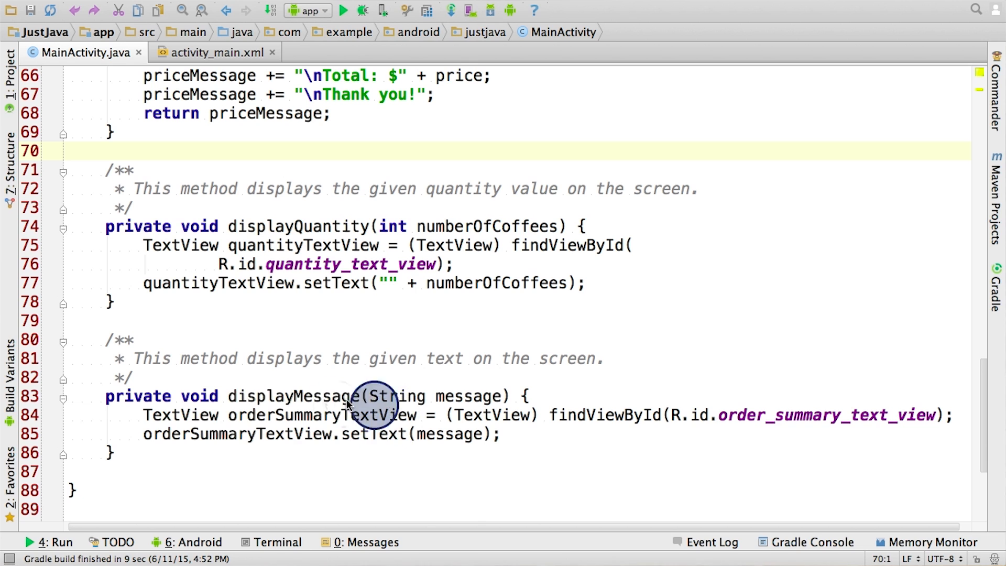
pyautogui.moveTo(292, 423)
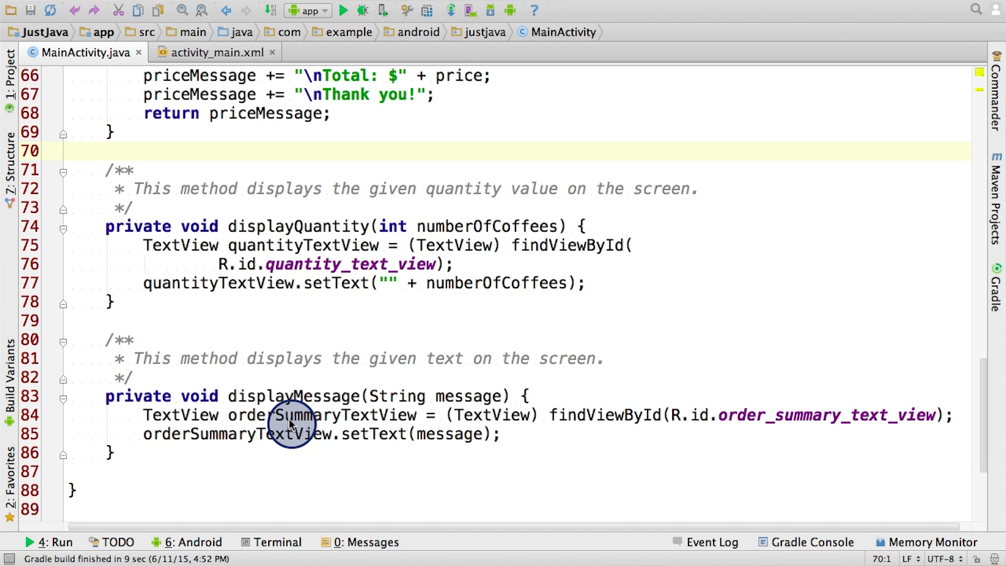
pyautogui.moveTo(247, 426)
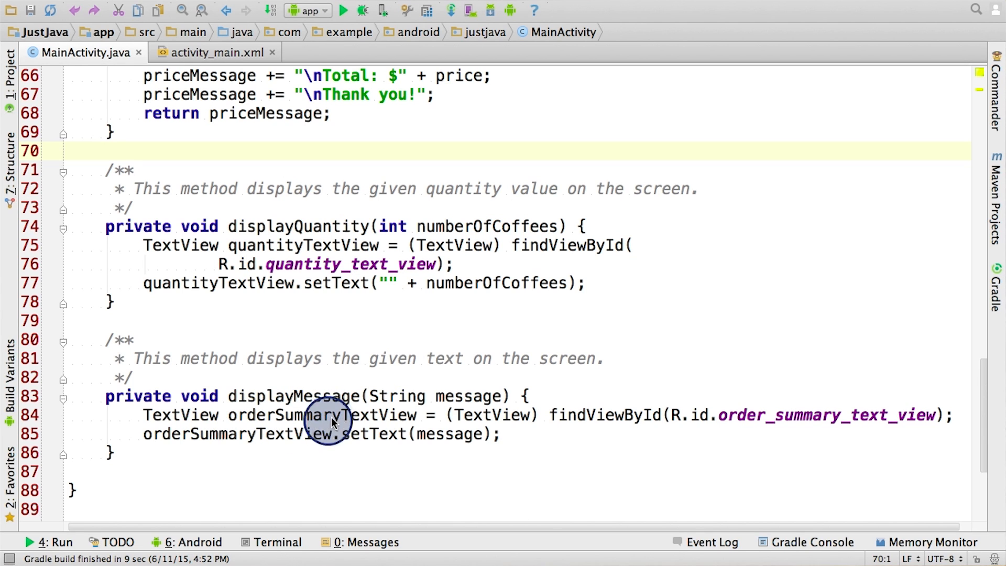
pyautogui.moveTo(613, 439)
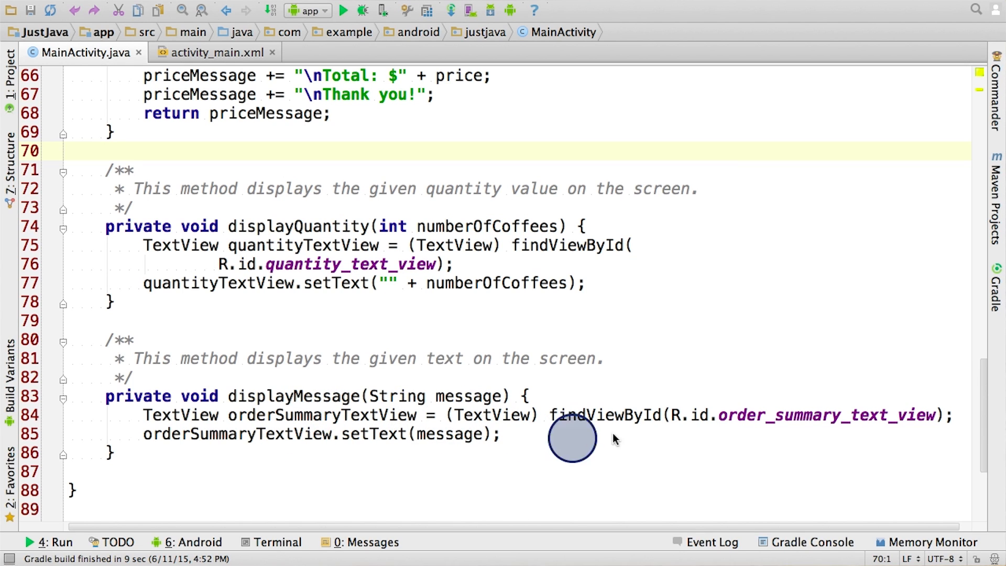
pyautogui.moveTo(859, 410)
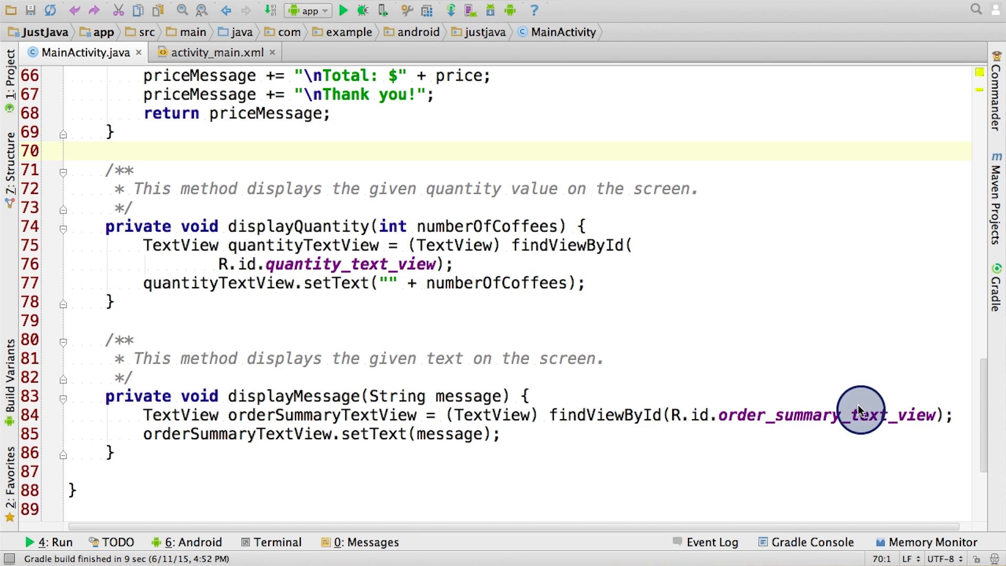
pyautogui.moveTo(148, 440)
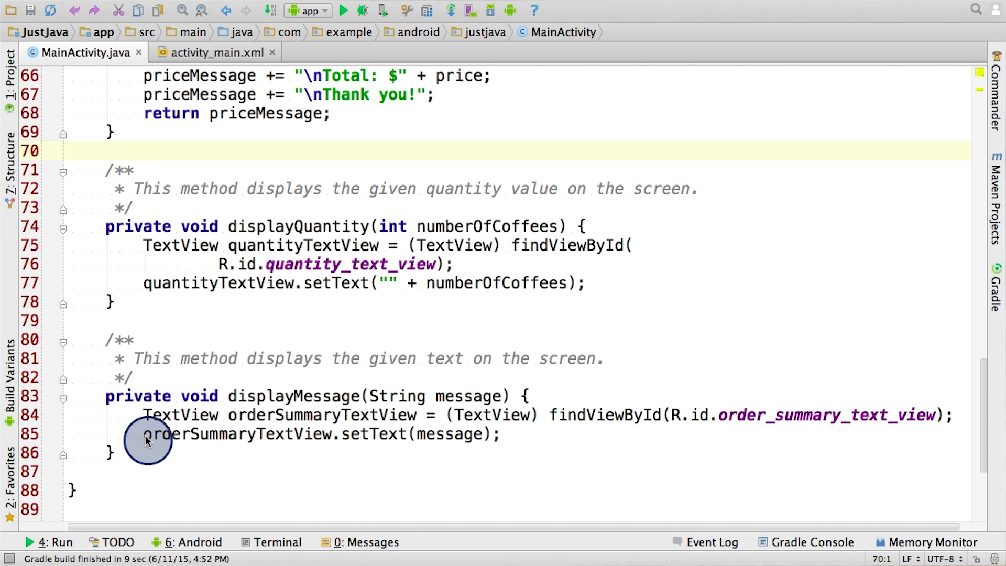
pyautogui.moveTo(302, 439)
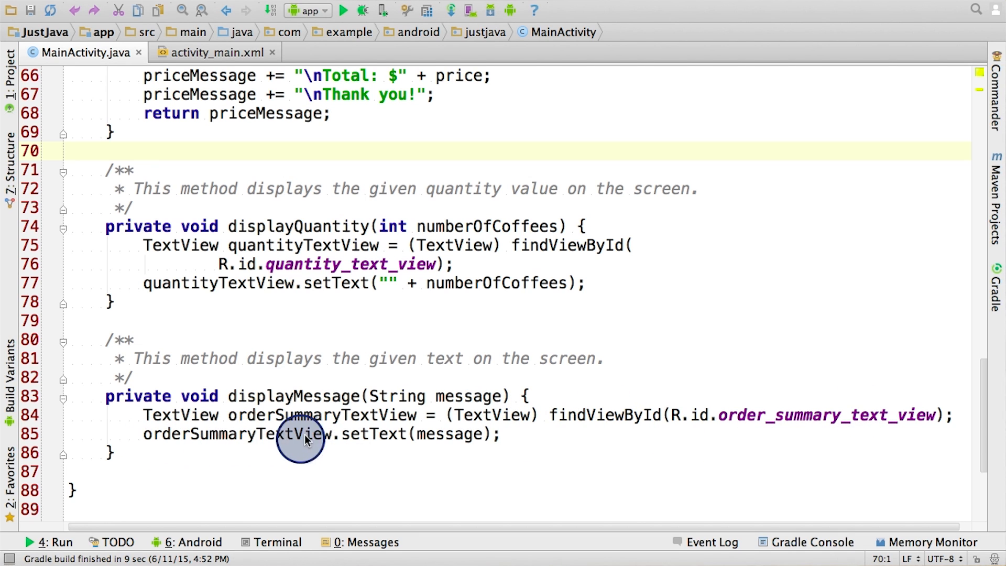
pyautogui.moveTo(411, 442)
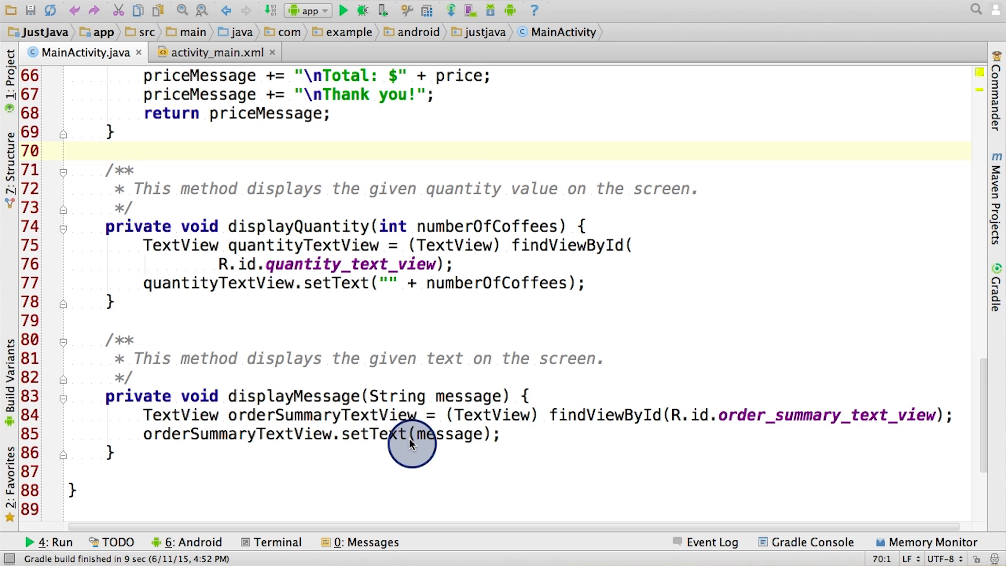
pyautogui.moveTo(333, 439)
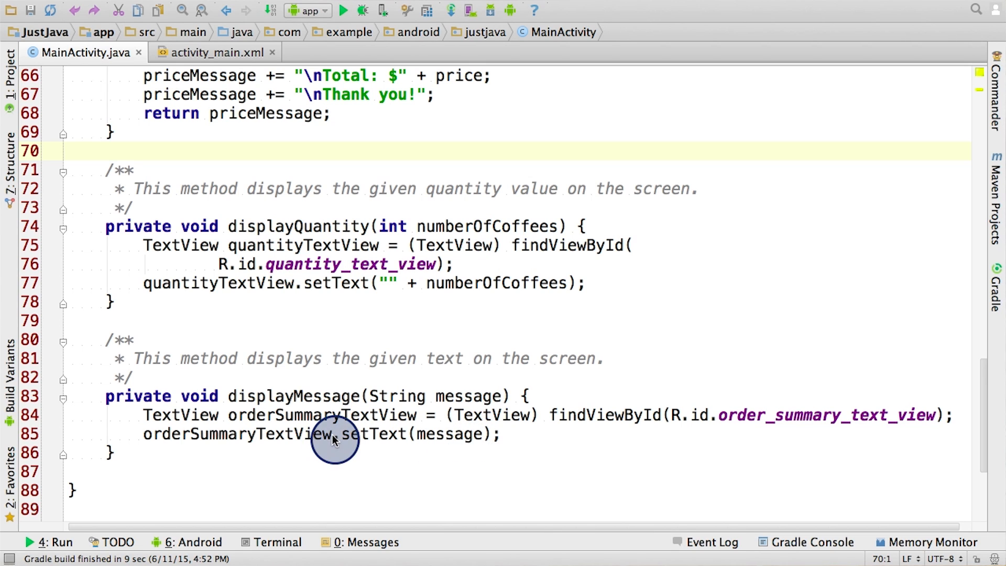
pyautogui.moveTo(408, 442)
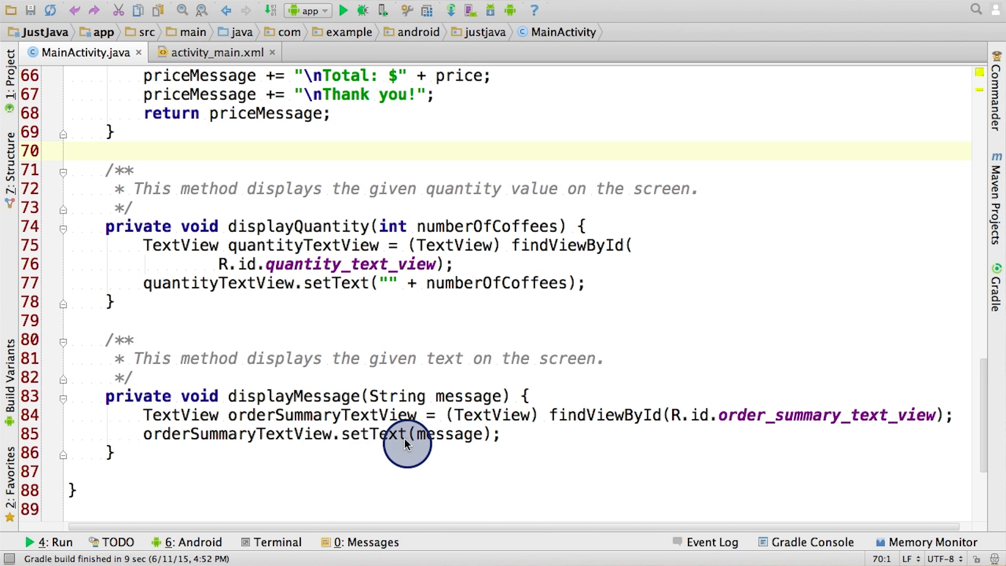
pyautogui.moveTo(312, 443)
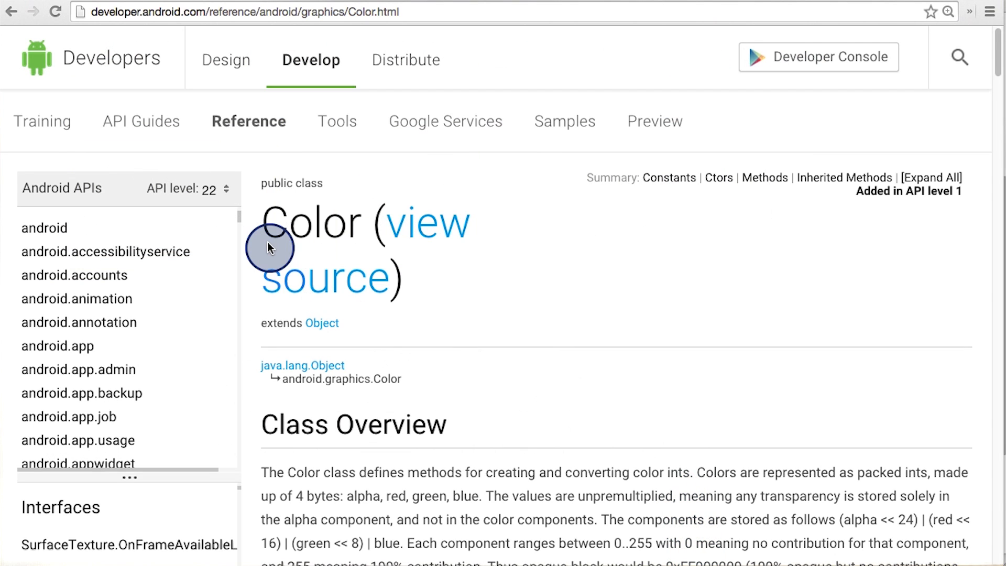
pyautogui.moveTo(359, 250)
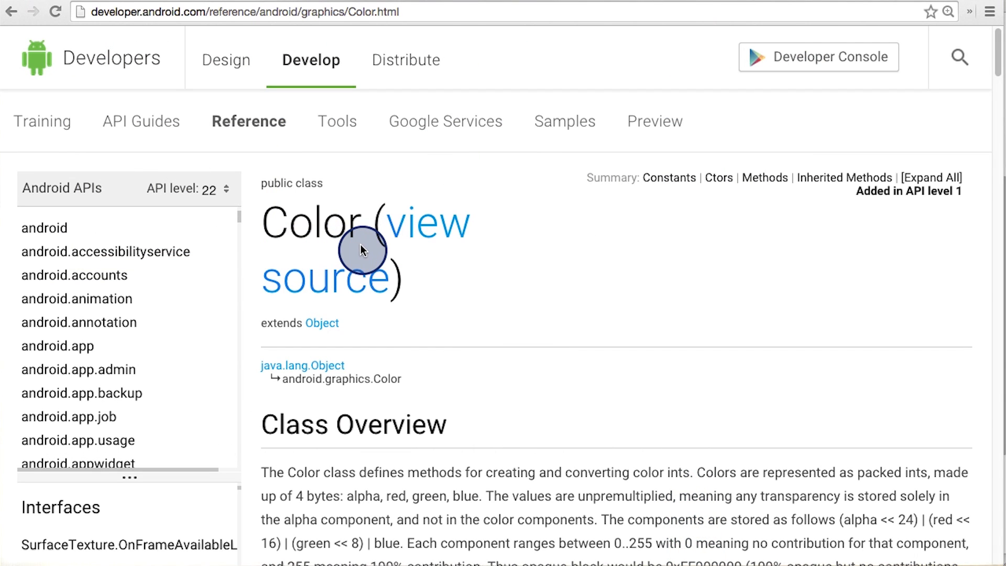
# Search Google for 'textview' and open the TextView Android Developers reference page
pyautogui.scroll(-3)
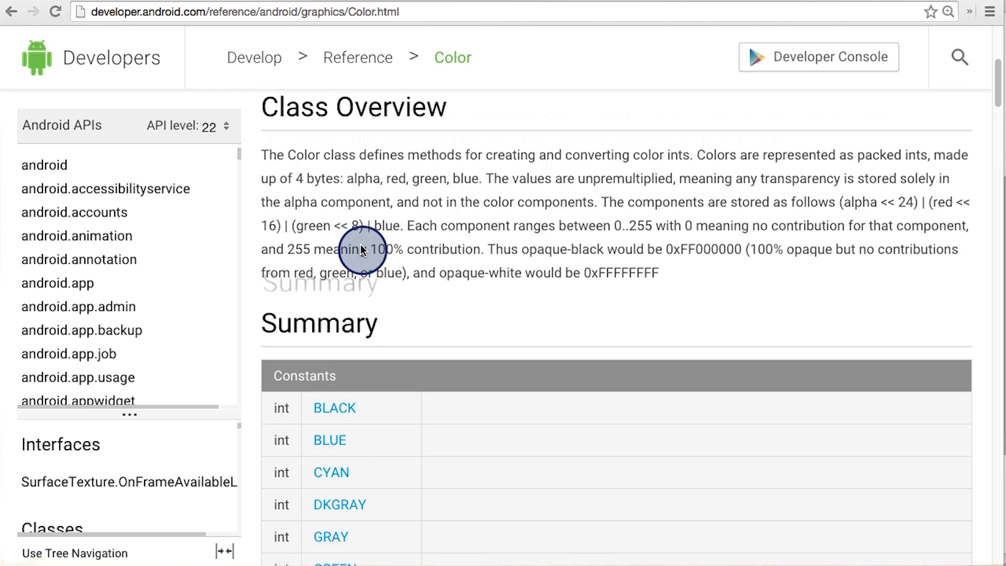
pyautogui.scroll(-3)
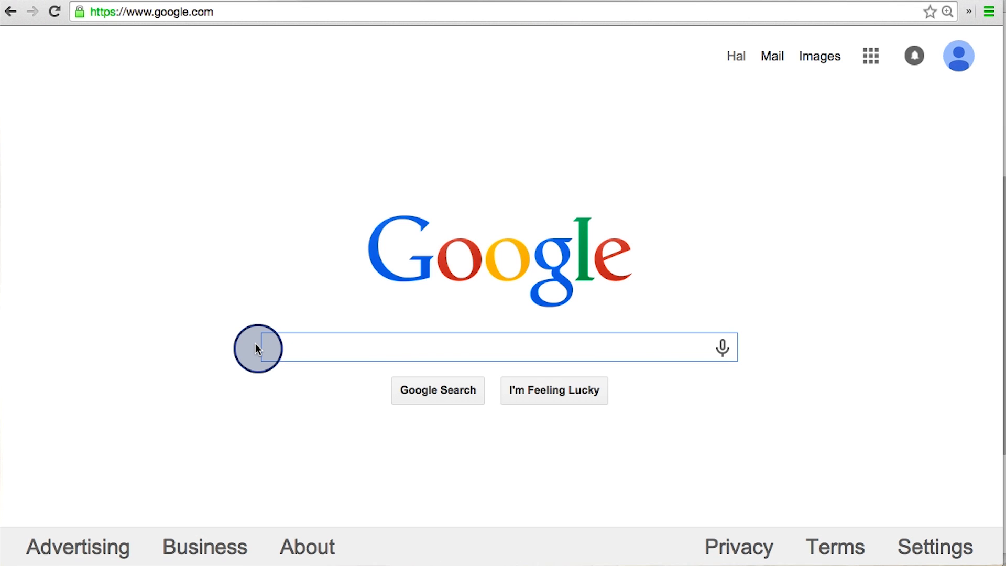
pyautogui.write('textview android')
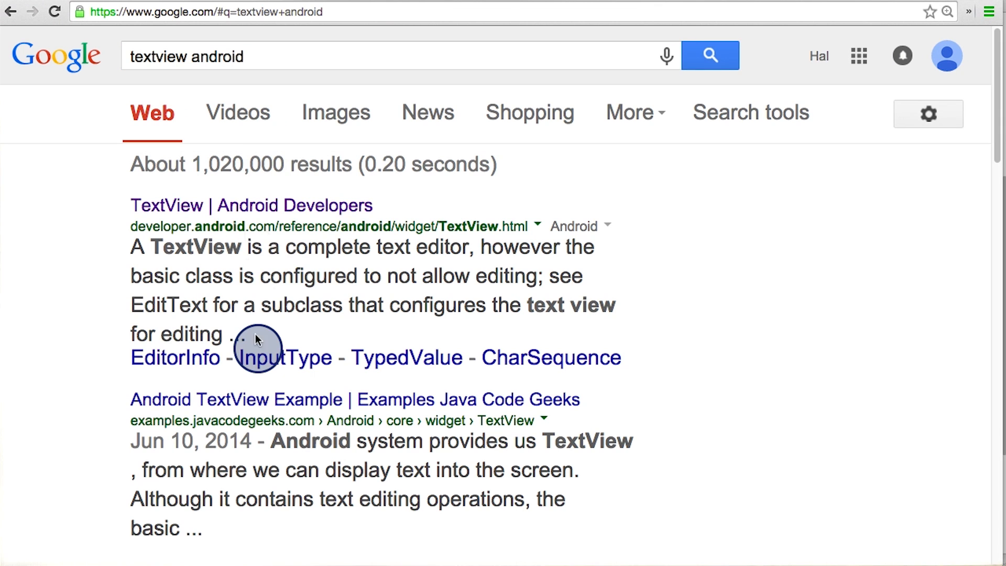
pyautogui.click(252, 205)
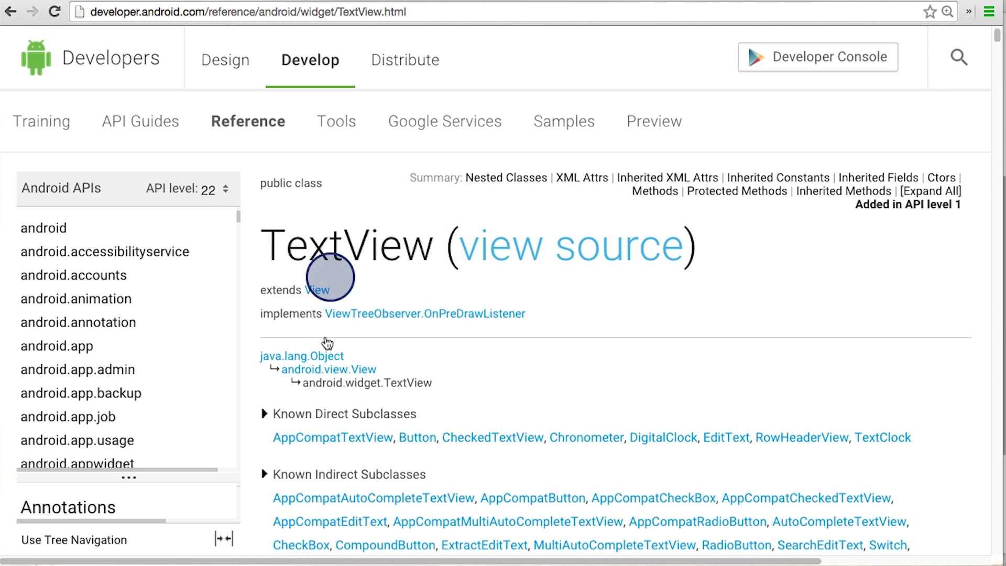
# Scroll the TextView reference down to its Public Methods table
pyautogui.scroll(-3)
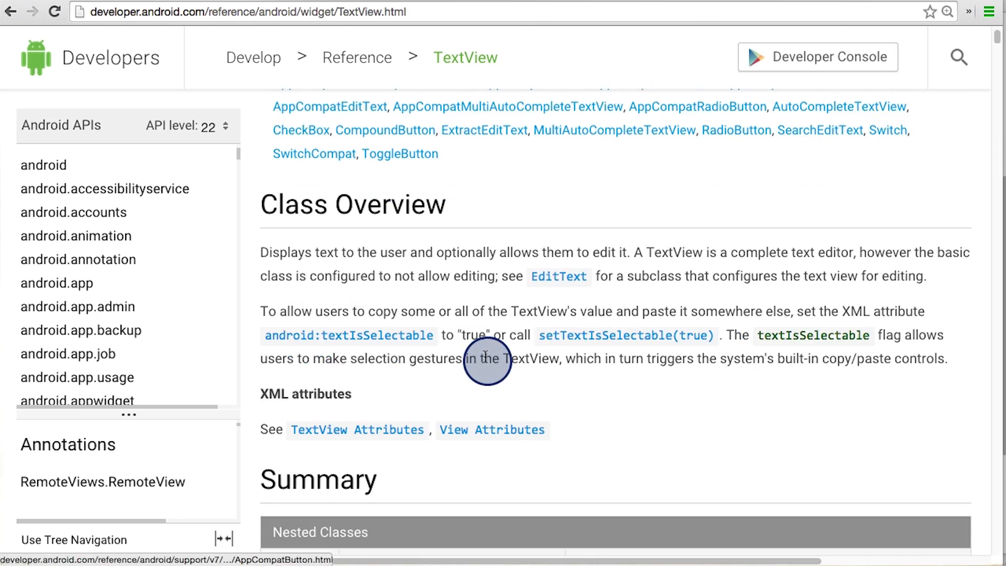
pyautogui.scroll(-3)
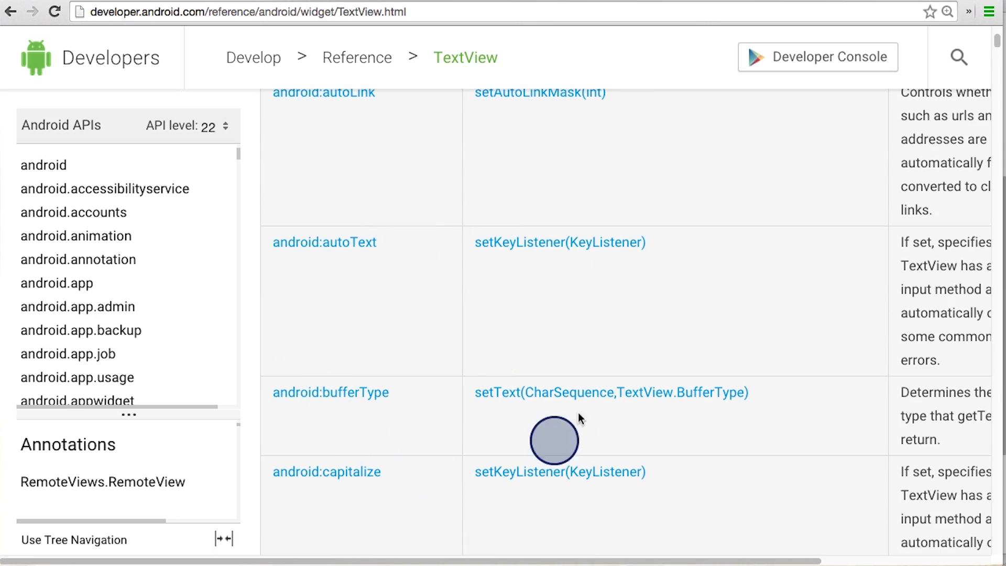
pyautogui.scroll(-3)
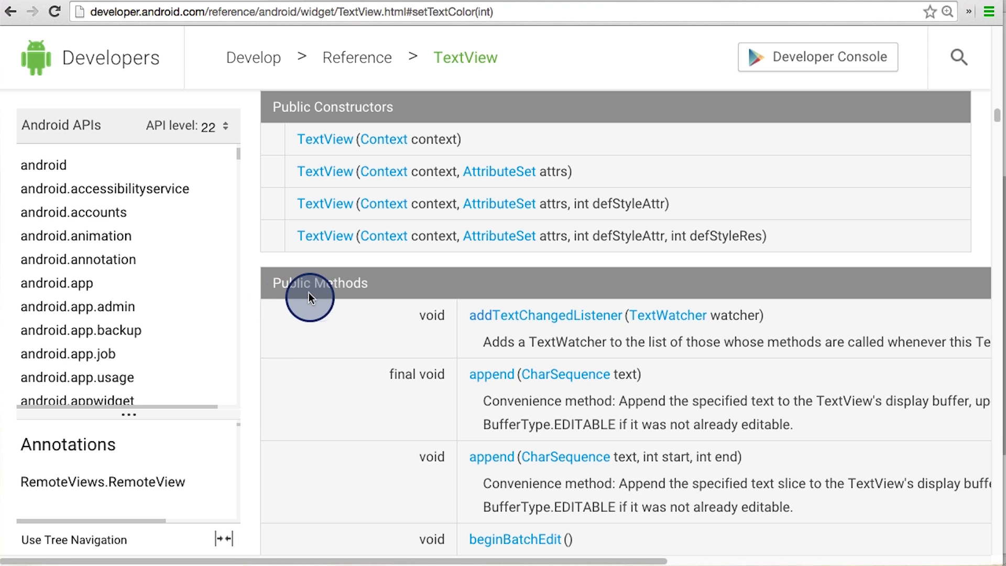
pyautogui.moveTo(500, 315)
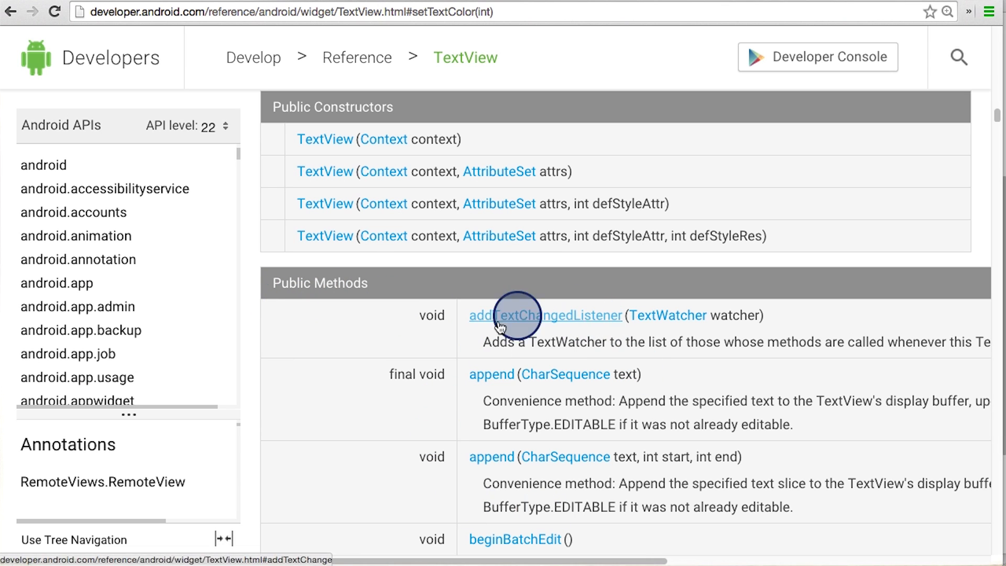
# Find 'settextco' in the page and land on the setTextColor(ColorStateList) and setTextColor(int) entries
pyautogui.scroll(-3)
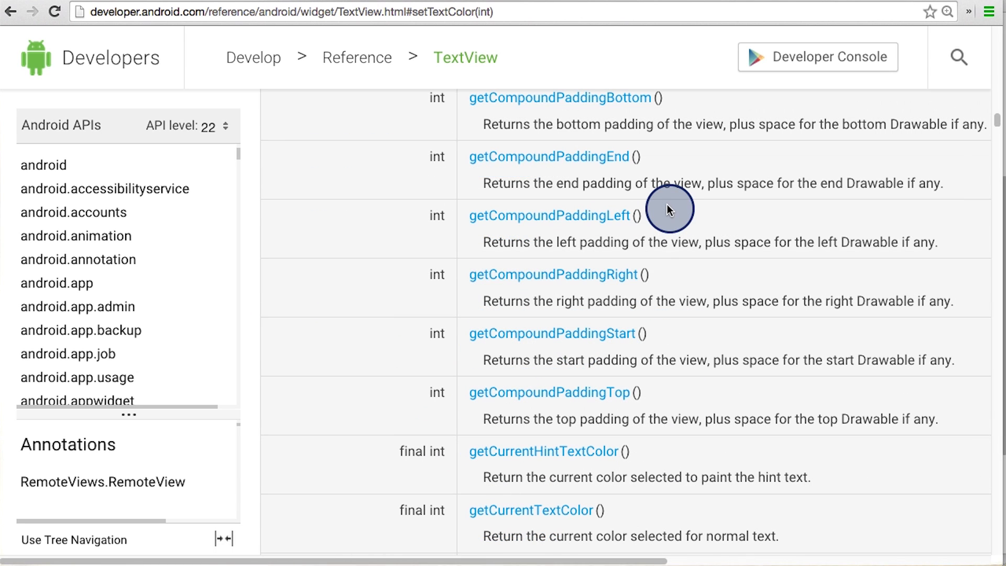
pyautogui.press('ctrl+f')
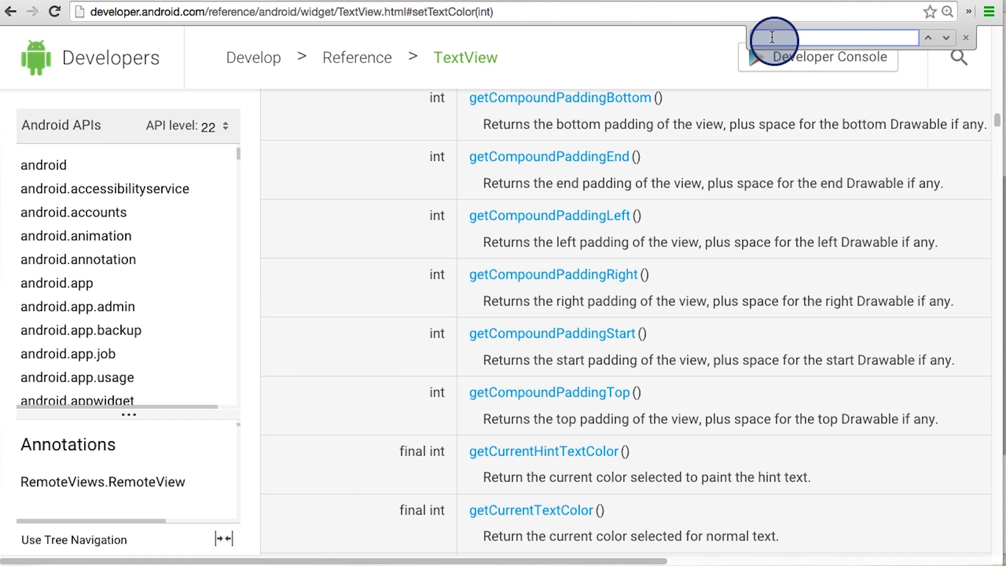
pyautogui.write('settextcolor(')
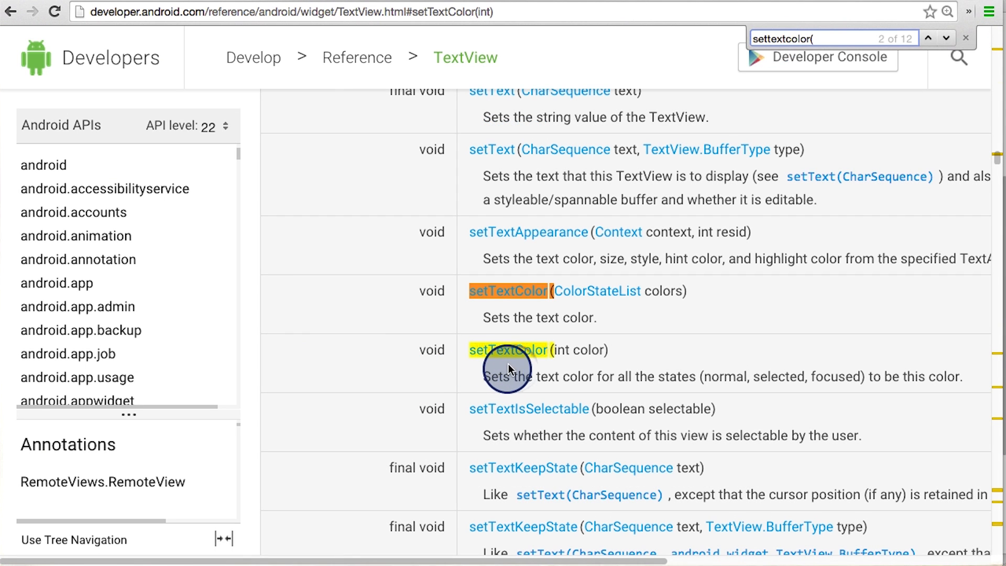
pyautogui.moveTo(599, 350)
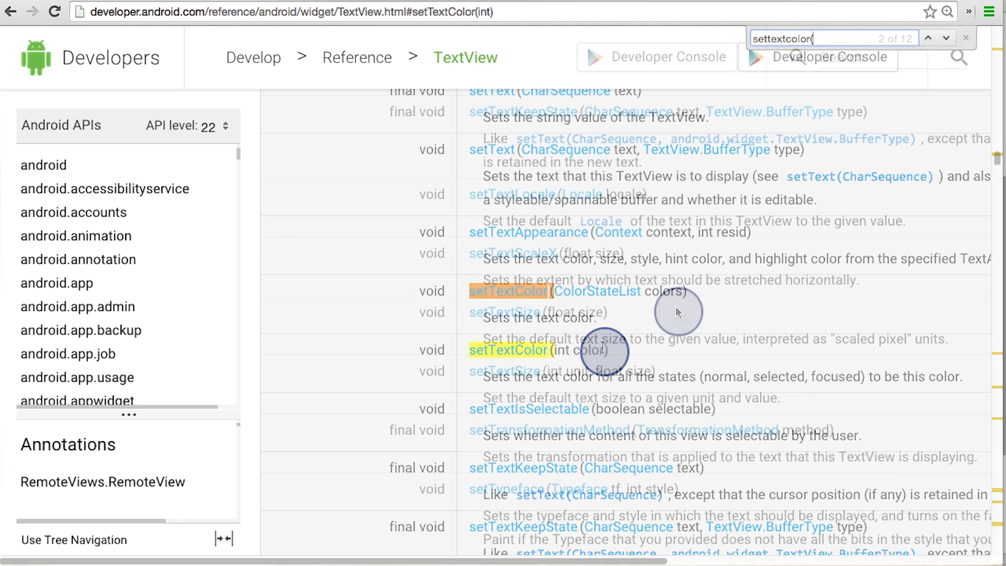
pyautogui.click(965, 37)
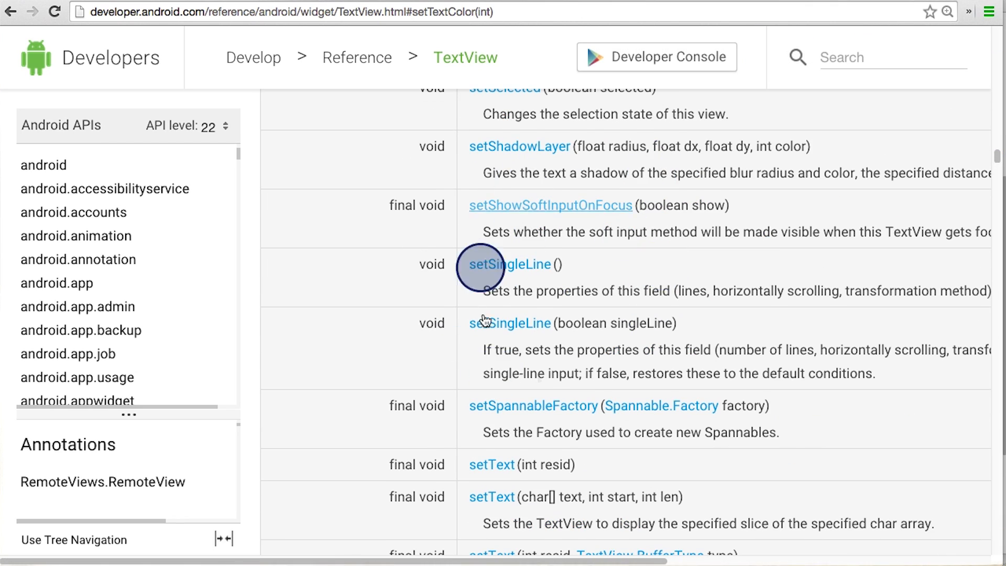
pyautogui.moveTo(606, 265)
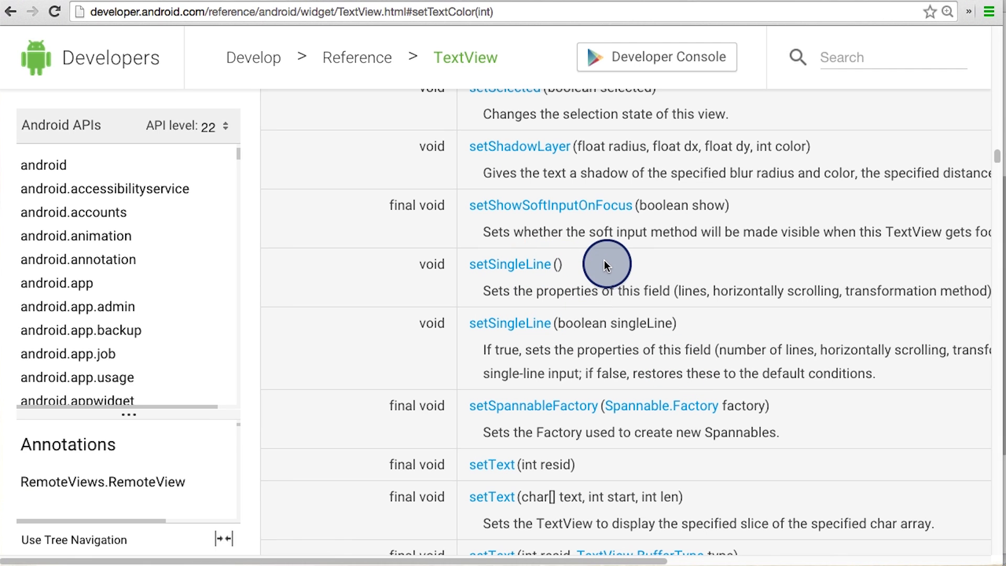
pyautogui.moveTo(677, 359)
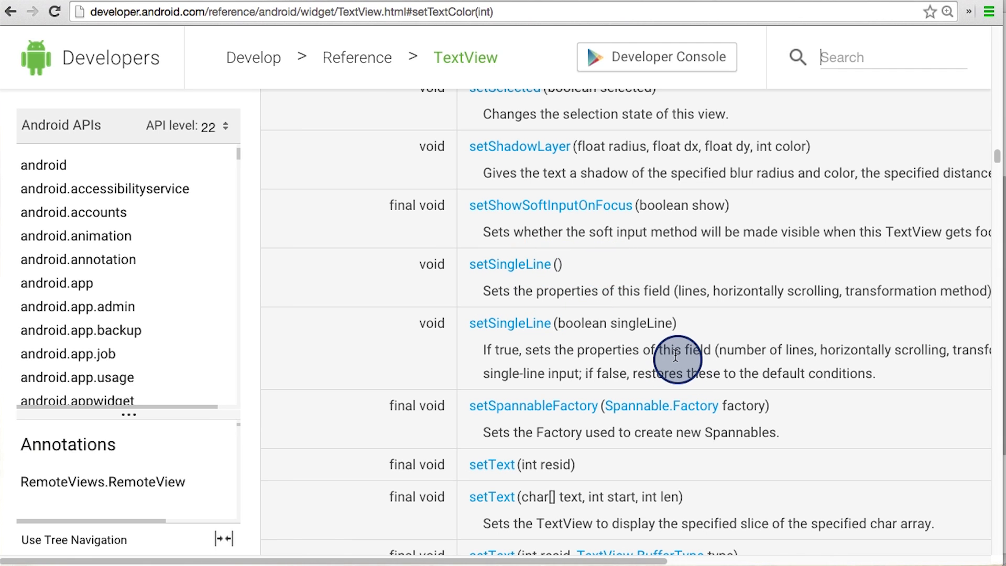
pyautogui.moveTo(729, 312)
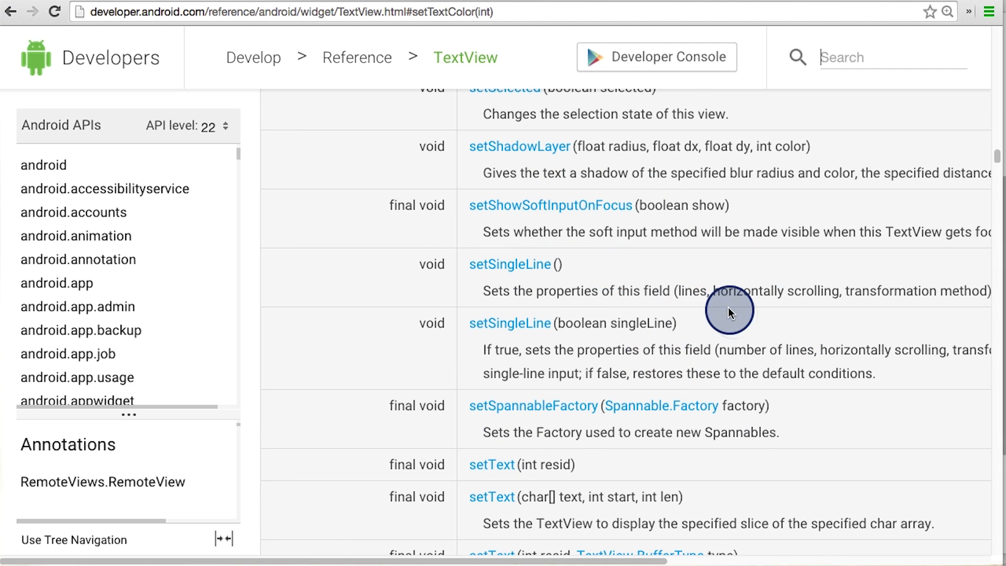
pyautogui.scroll(-3)
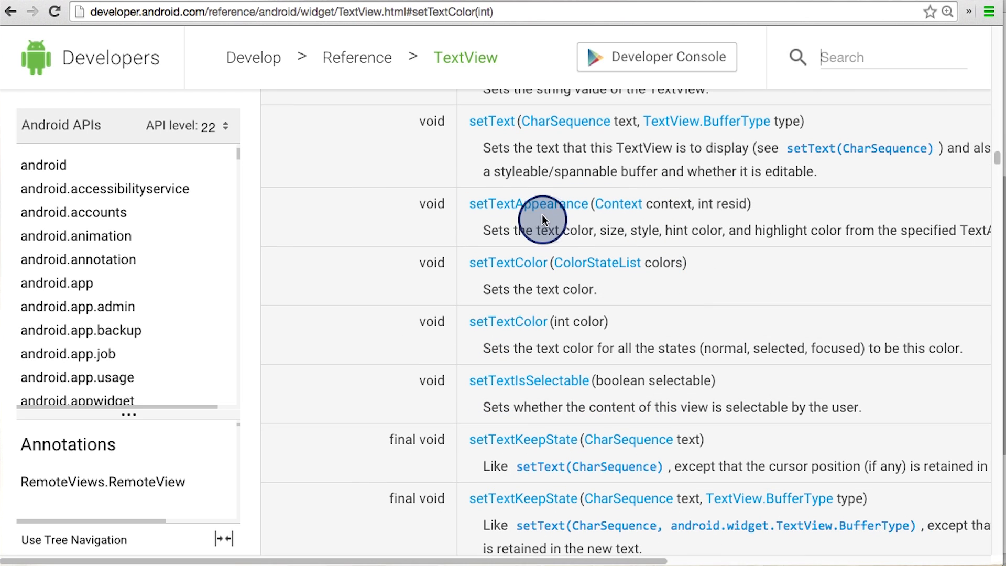
pyautogui.moveTo(596, 216)
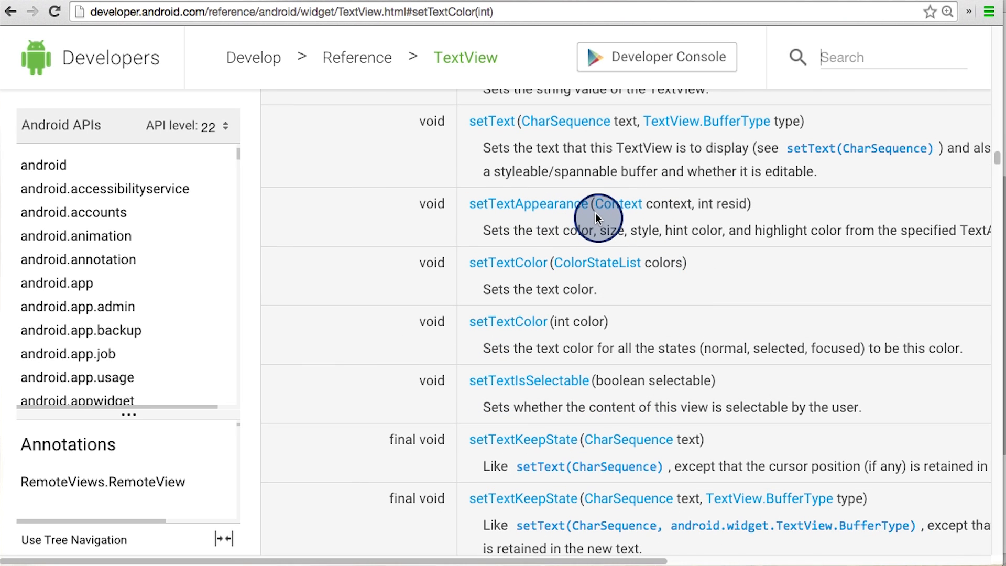
pyautogui.moveTo(761, 217)
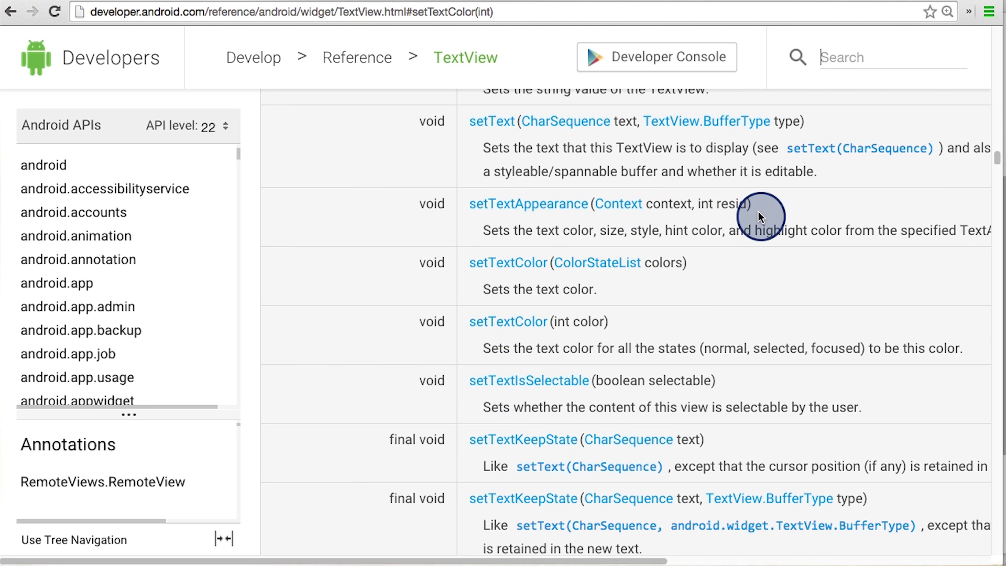
pyautogui.moveTo(728, 219)
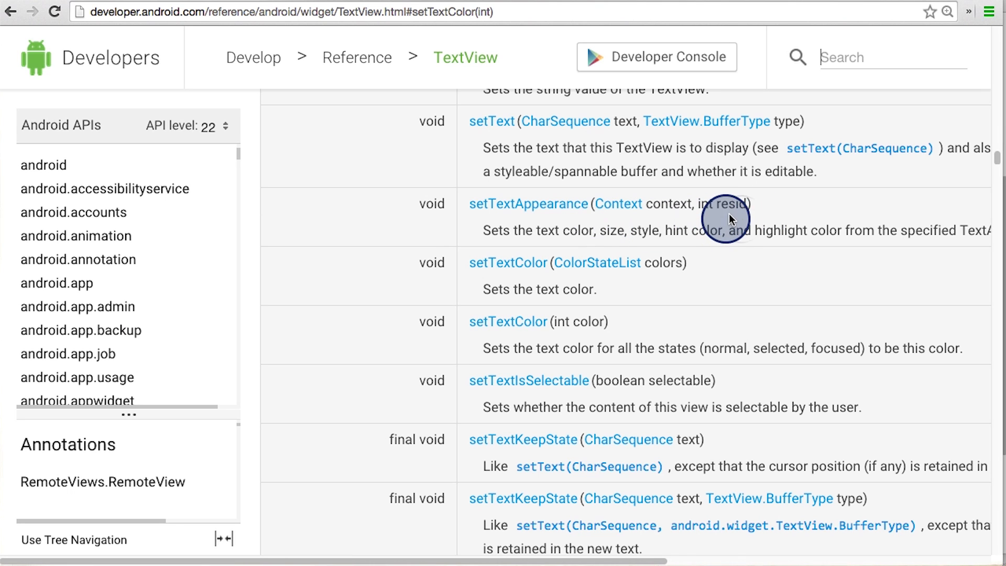
pyautogui.moveTo(741, 219)
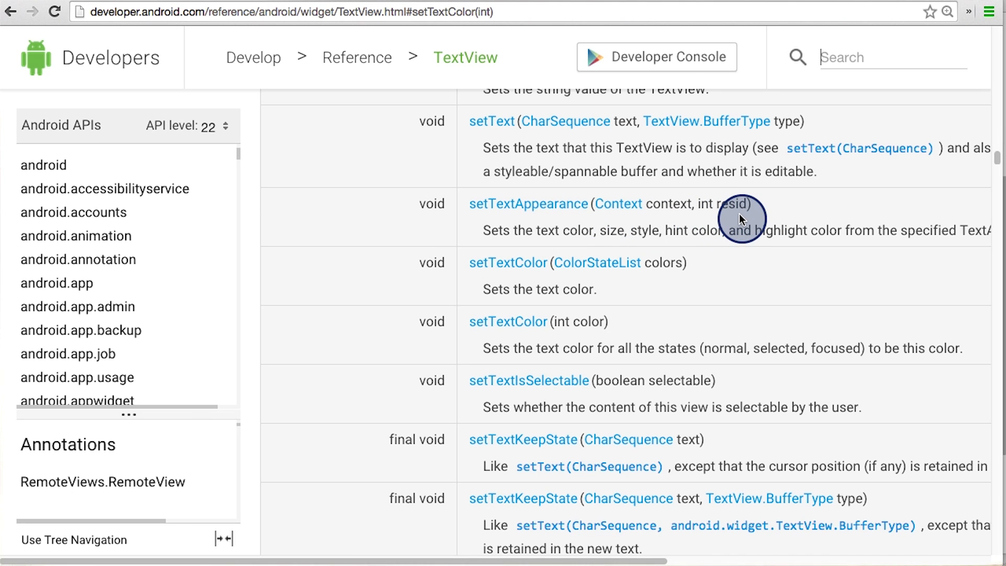